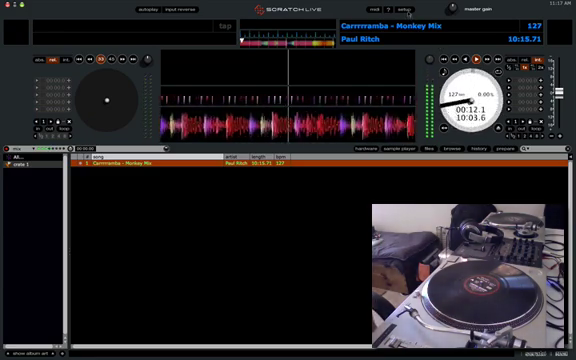
Step: Open the setup panel showing deck thresholds of -48.0 dB left and -46.2 dB right
left_click(462, 10)
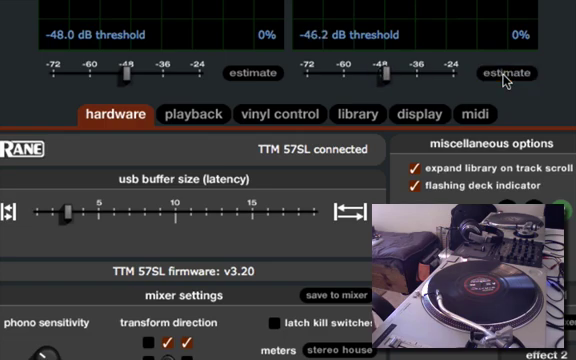
Step: Estimate the right deck threshold, bringing it to about -72 dB
left_click(509, 72)
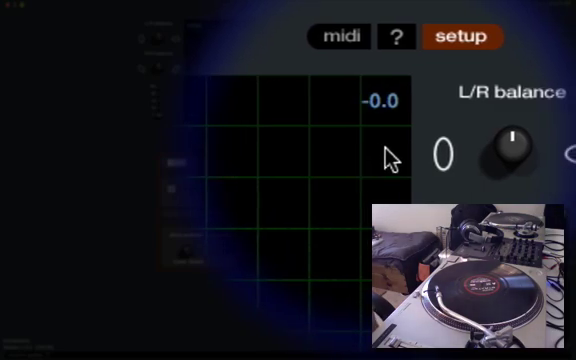
left_click(473, 37)
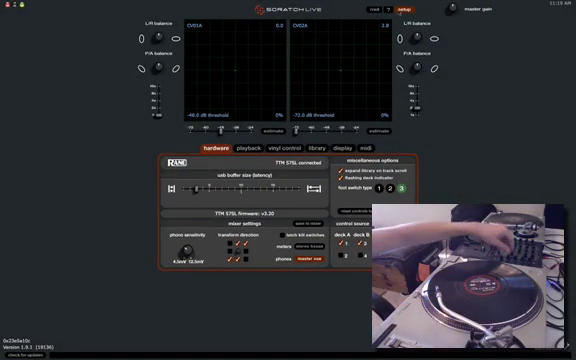